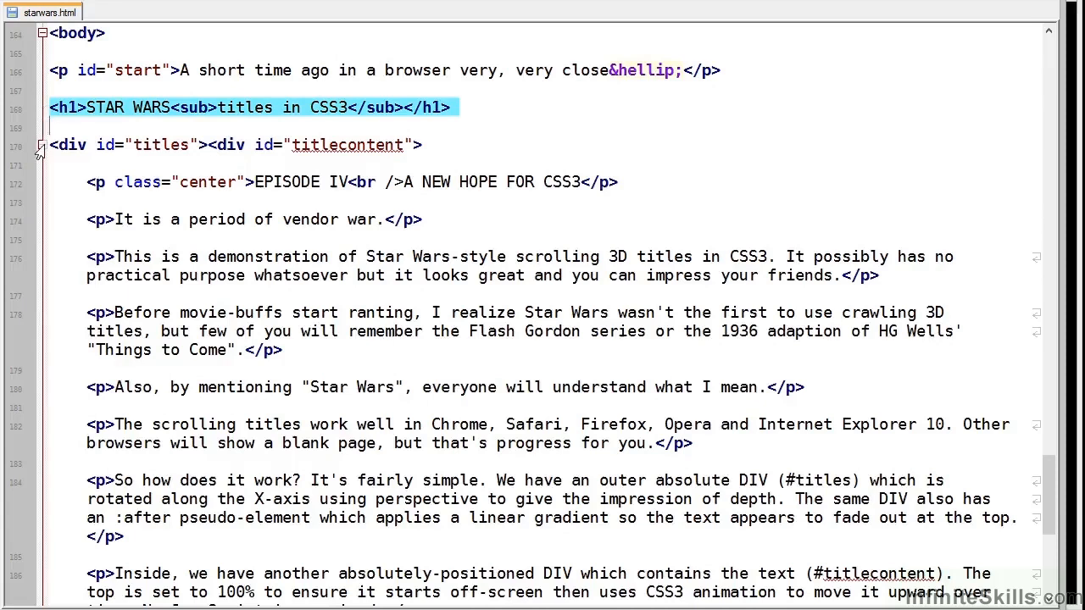
click(238, 145)
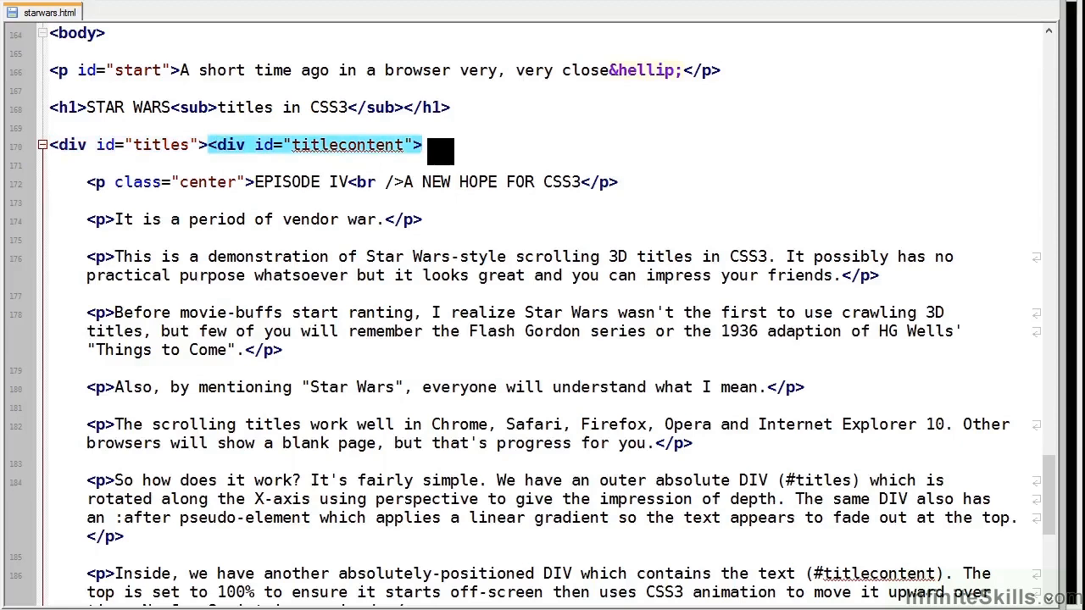
scroll(up, 3)
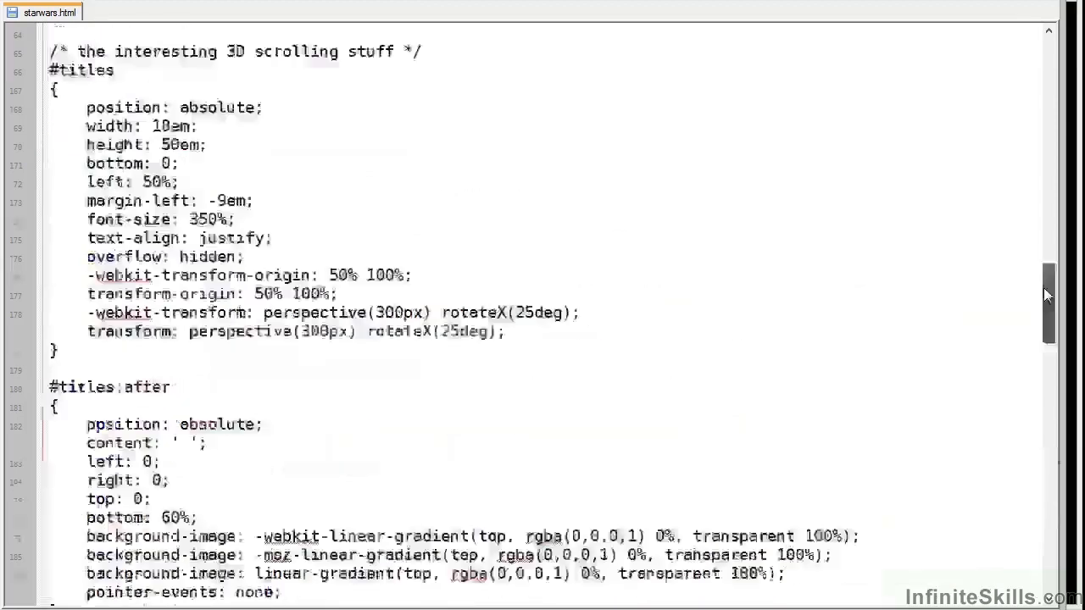
scroll(up, 3)
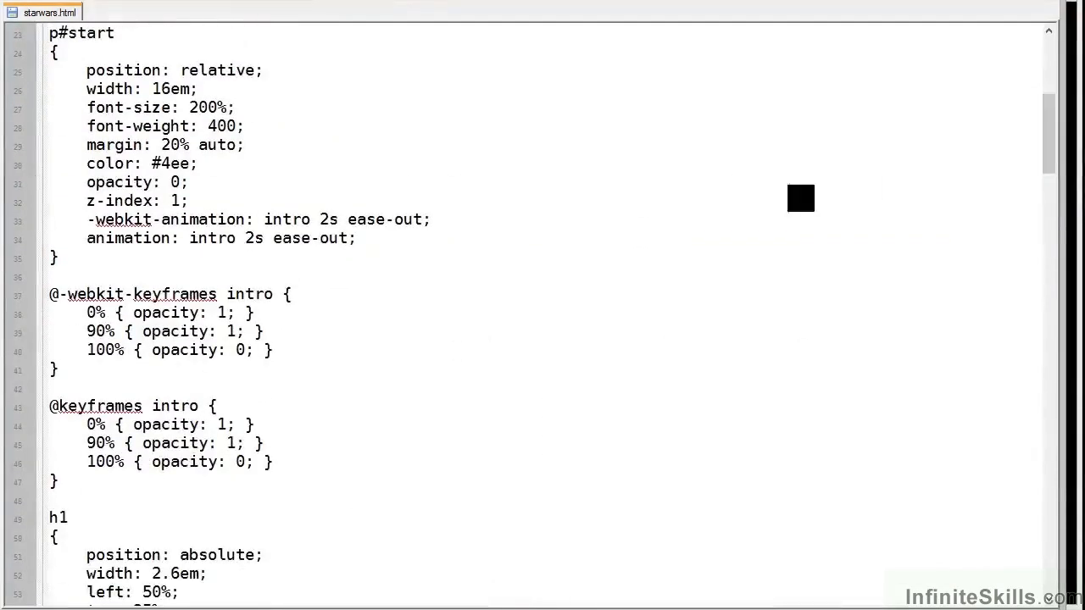
mouse_move(768, 204)
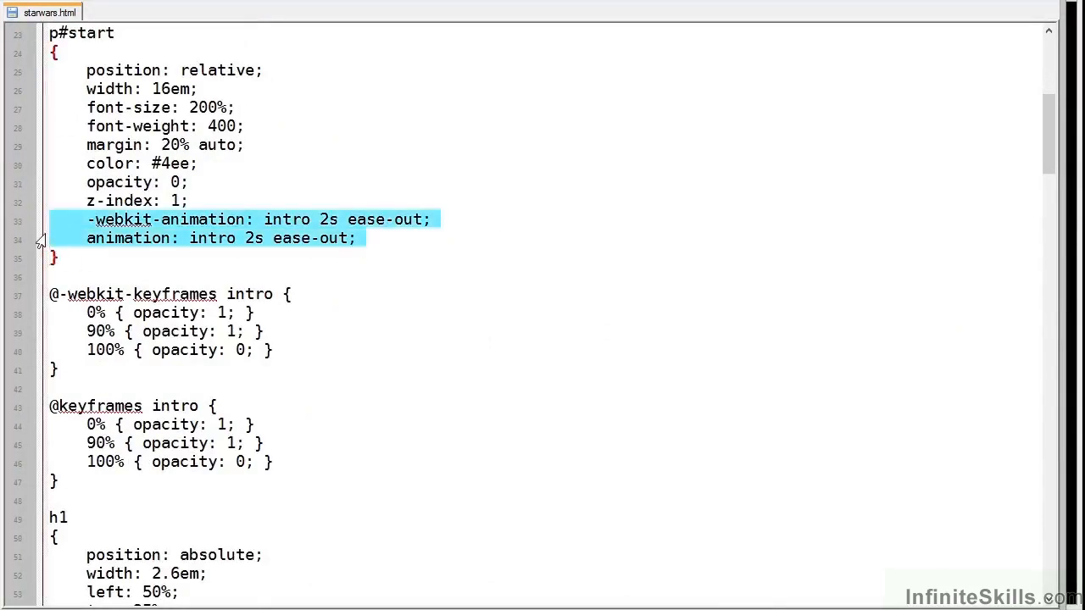
mouse_move(51, 288)
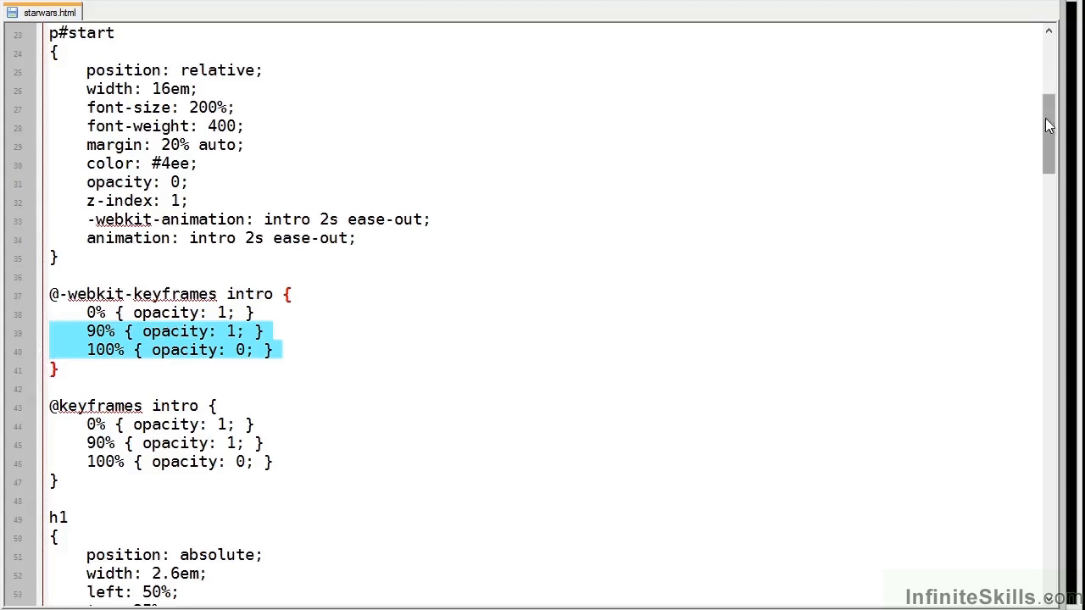
scroll(down, 3)
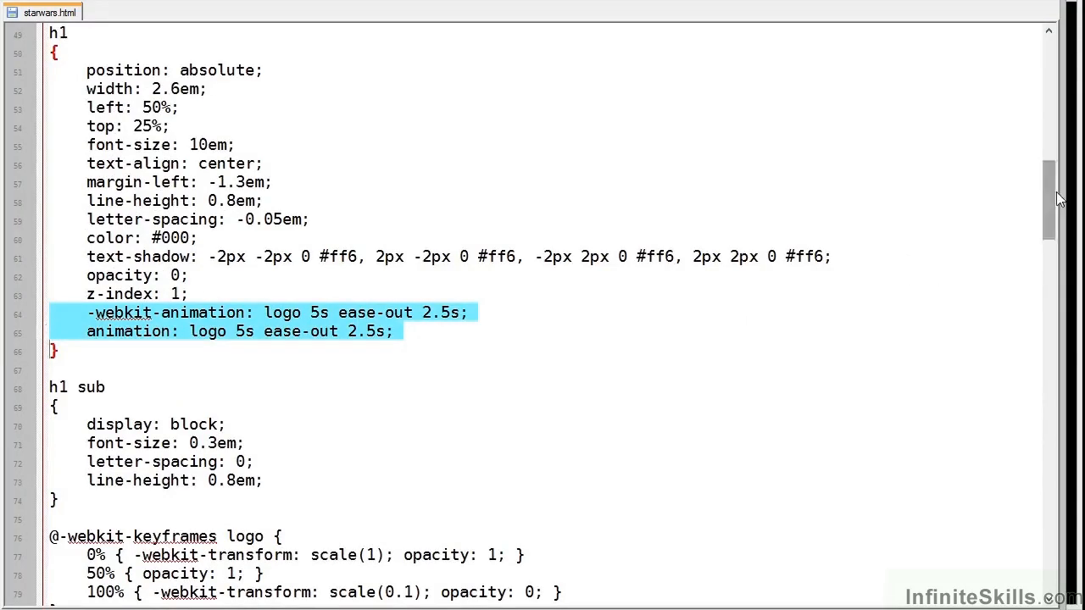
scroll(down, 3)
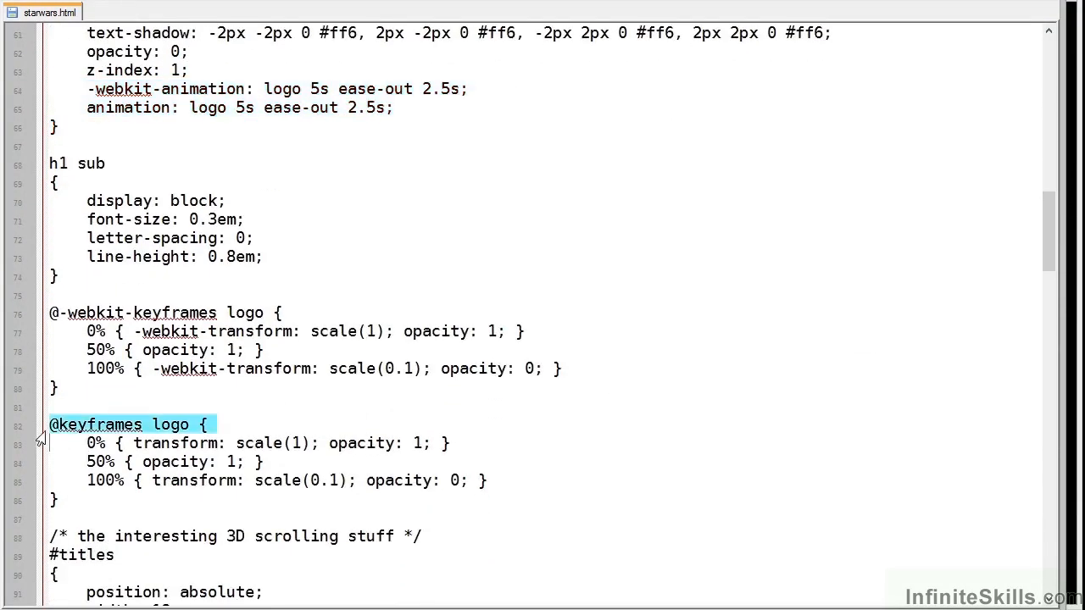
drag(49, 424, 60, 500)
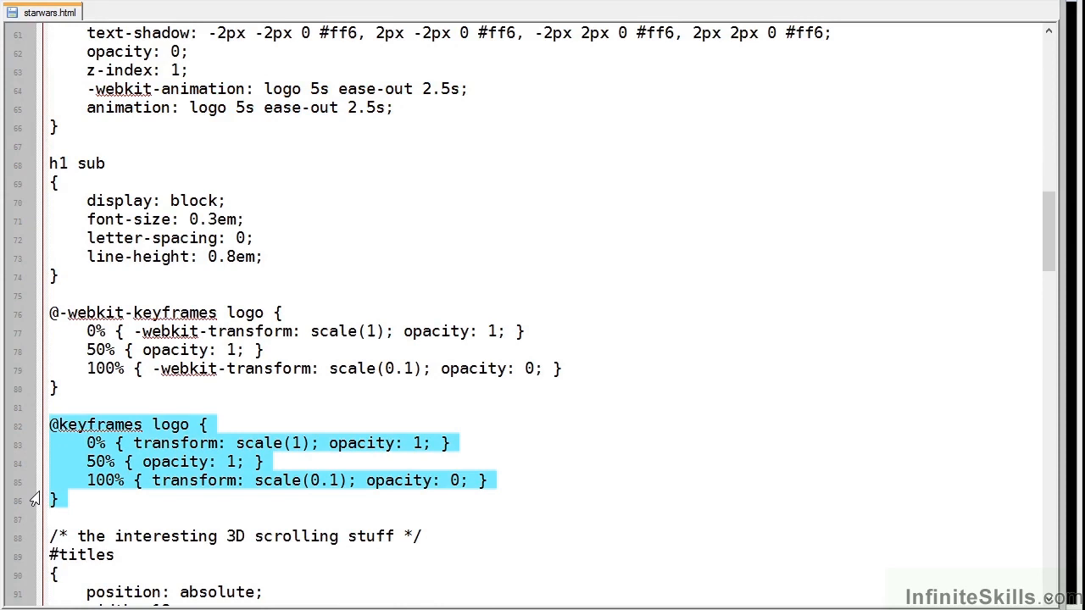
scroll(down, 3)
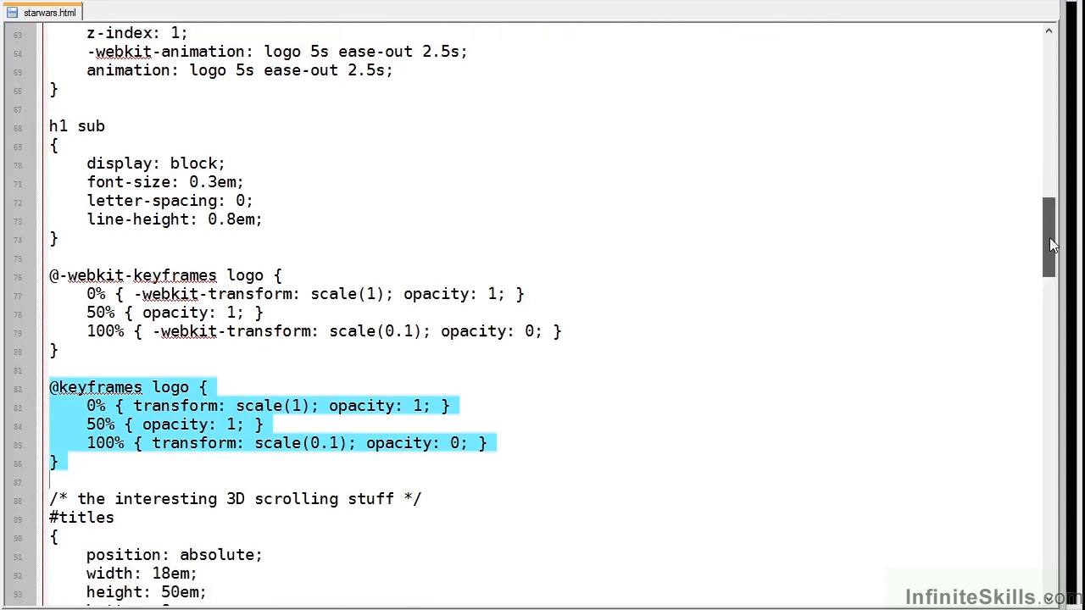
scroll(down, 3)
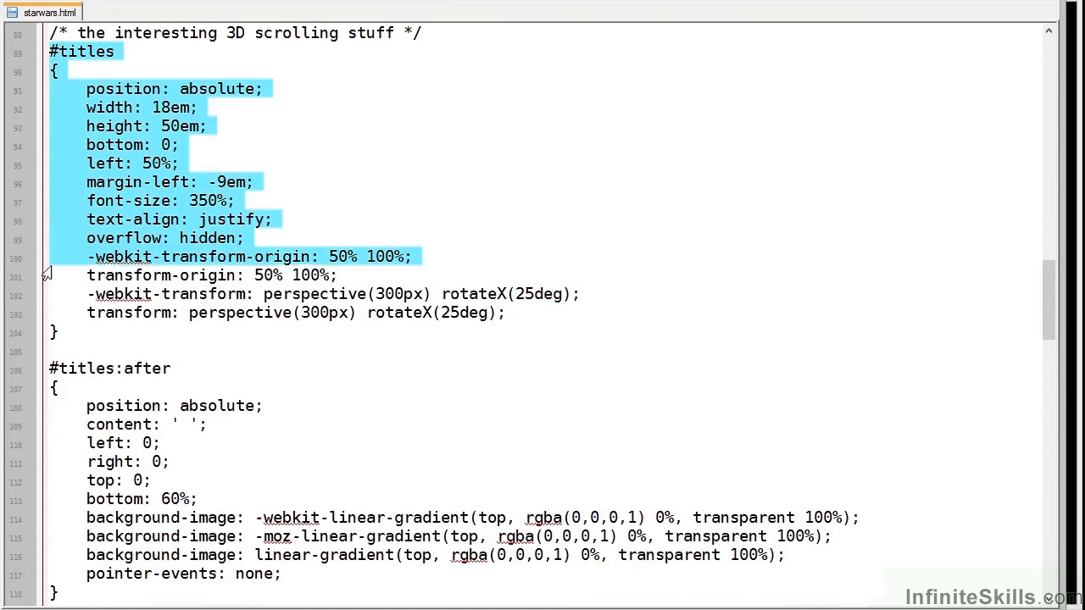
drag(51, 274, 51, 331)
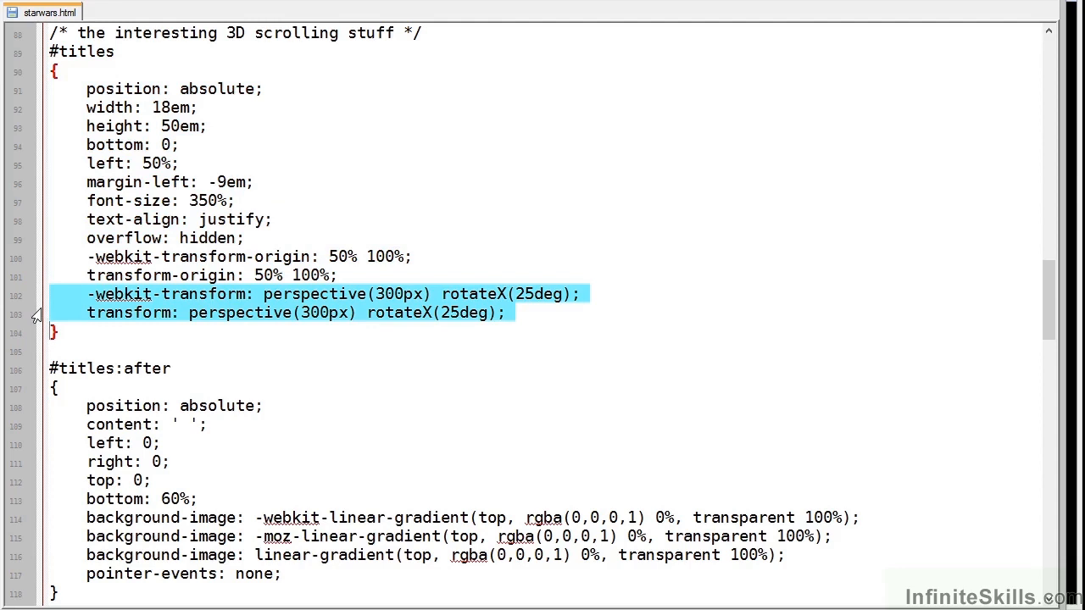
mouse_move(40, 368)
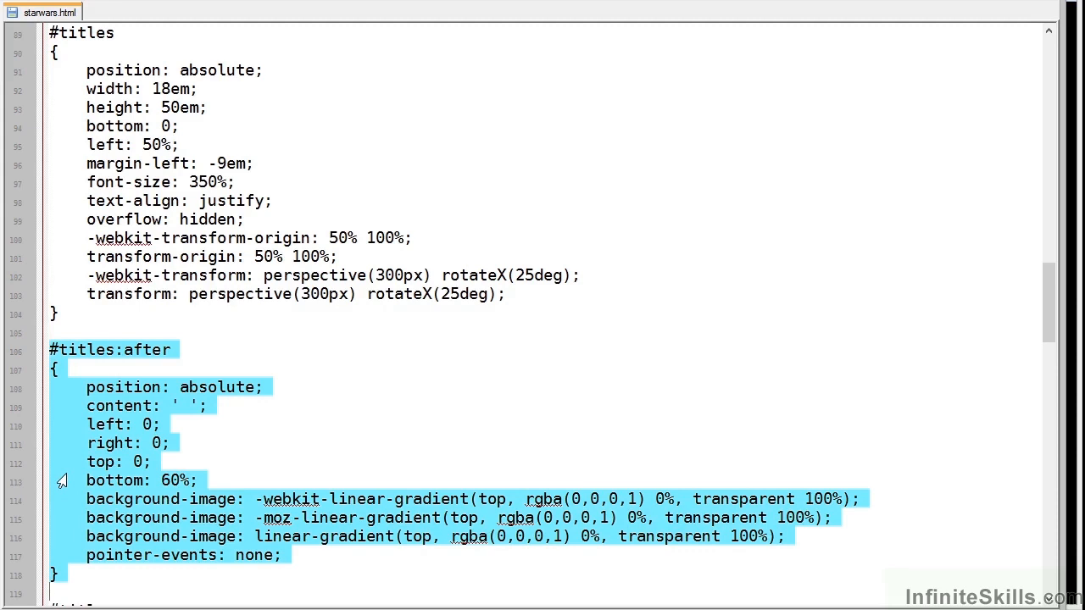
mouse_move(86, 488)
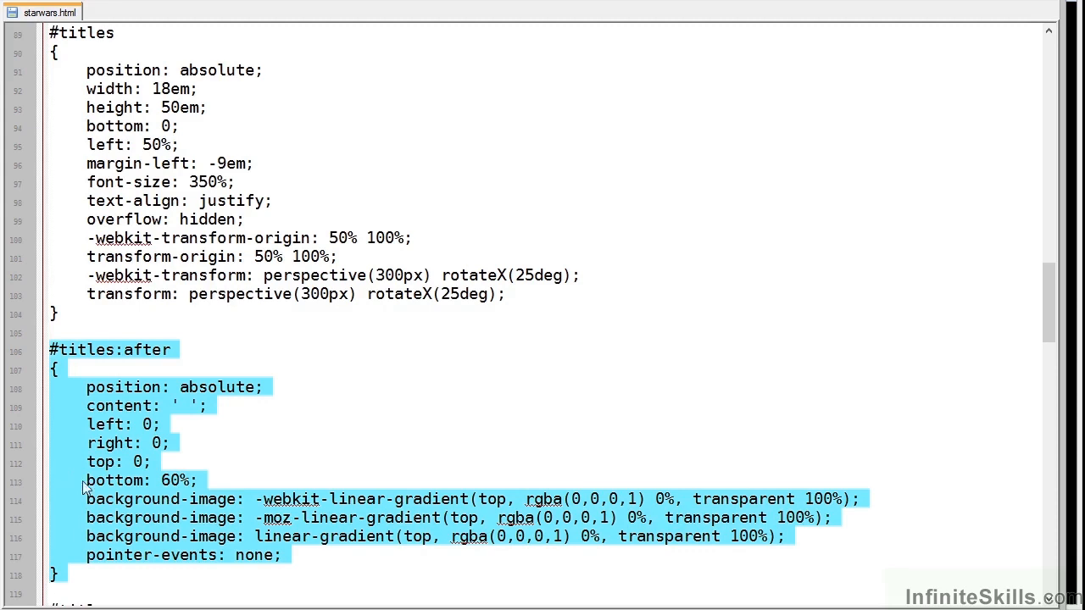
scroll(down, 3)
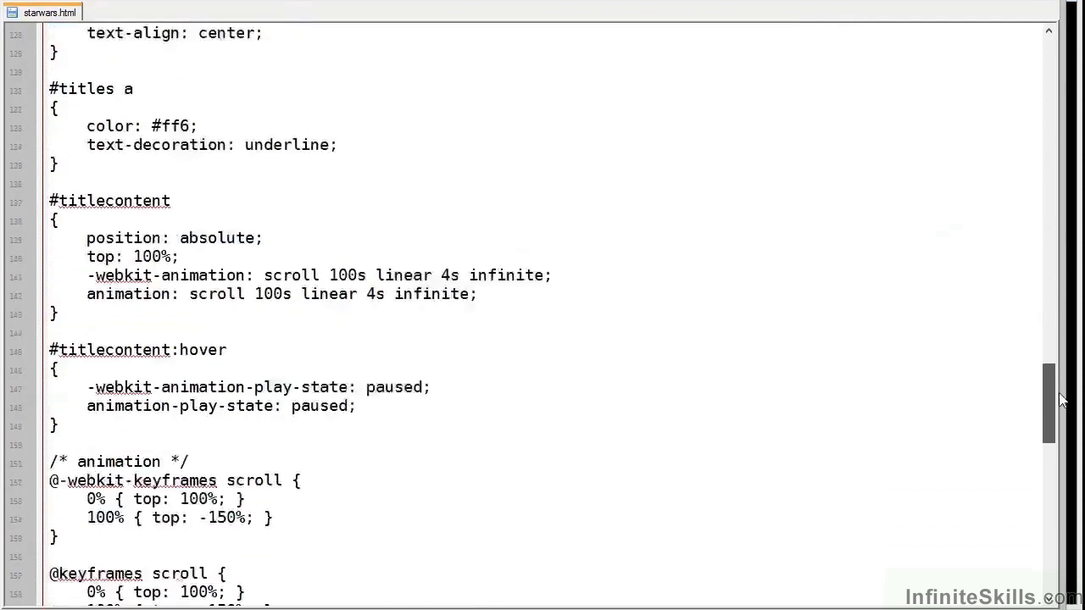
scroll(down, 3)
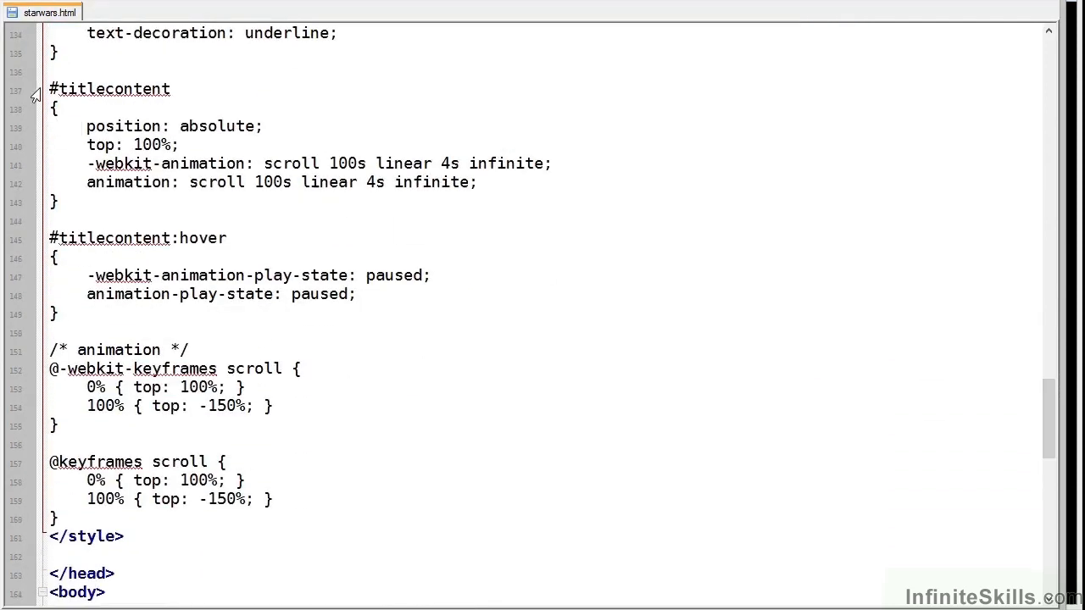
double_click(109, 89)
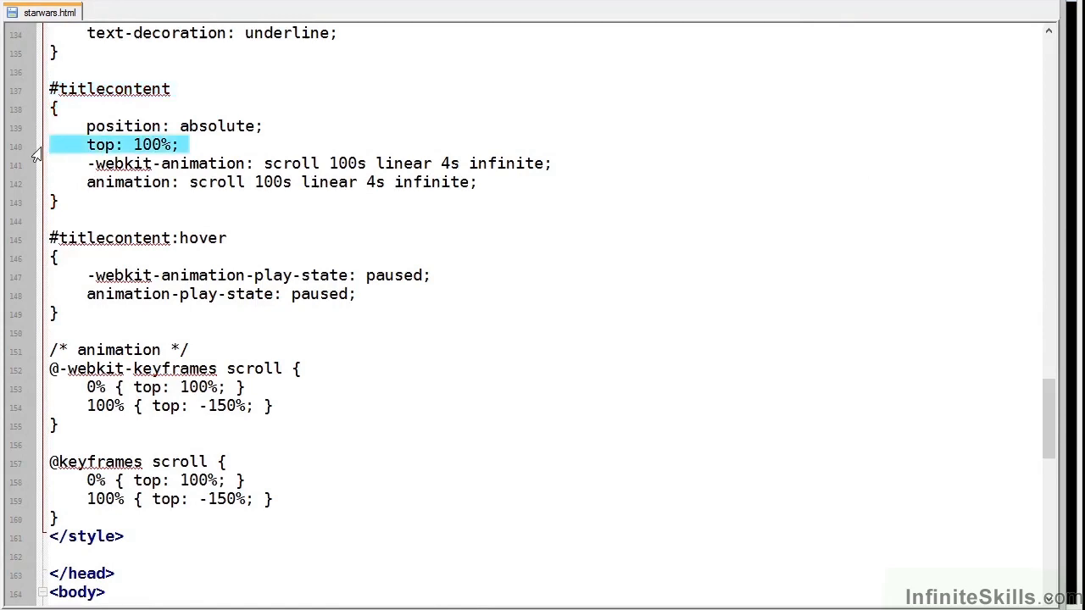
mouse_move(36, 168)
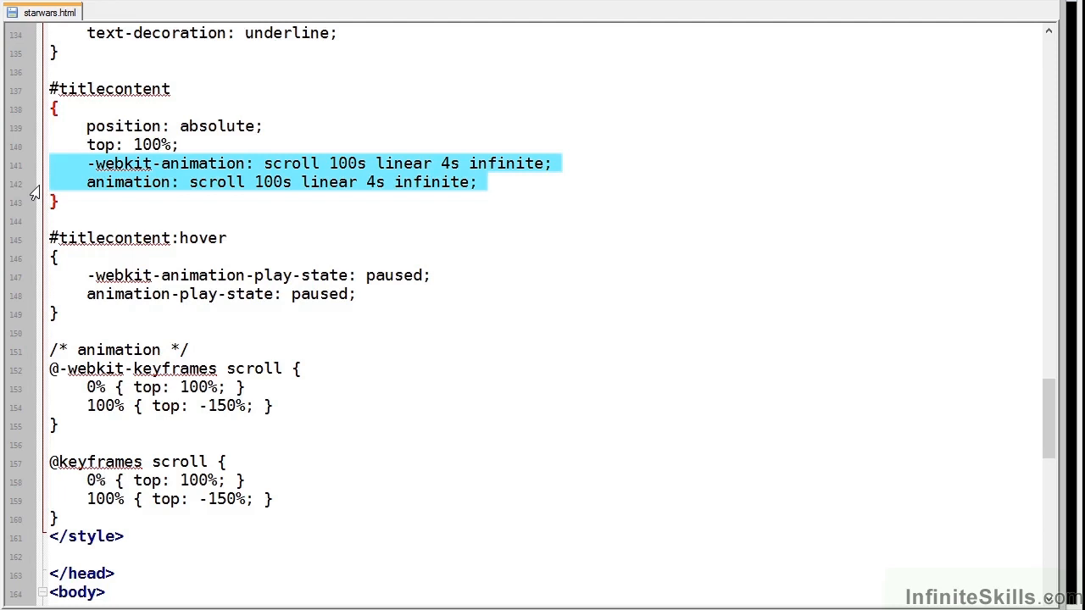
mouse_move(261, 190)
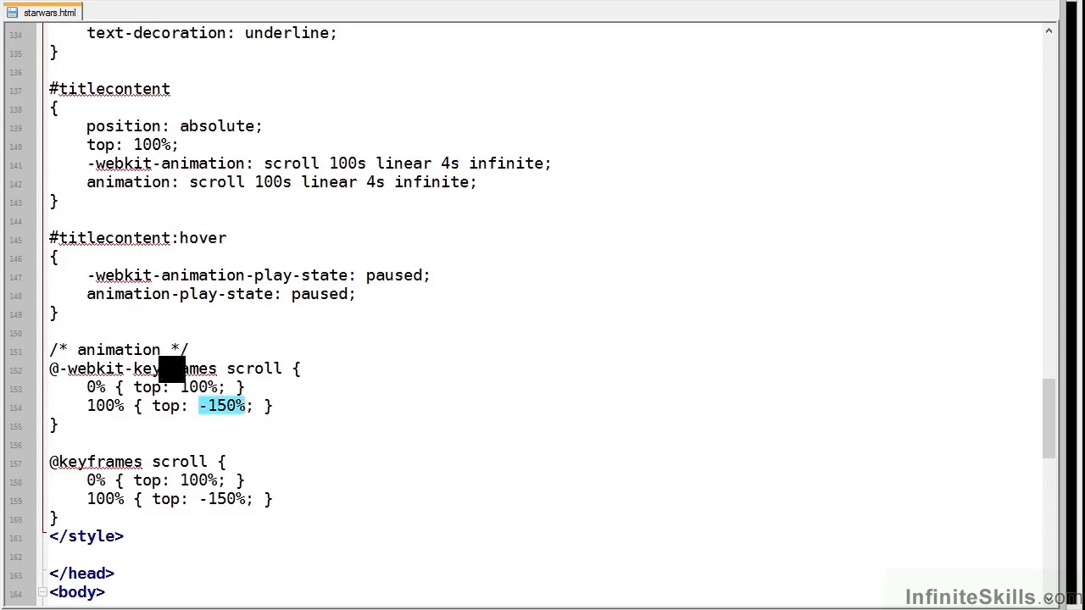
drag(48, 238, 356, 294)
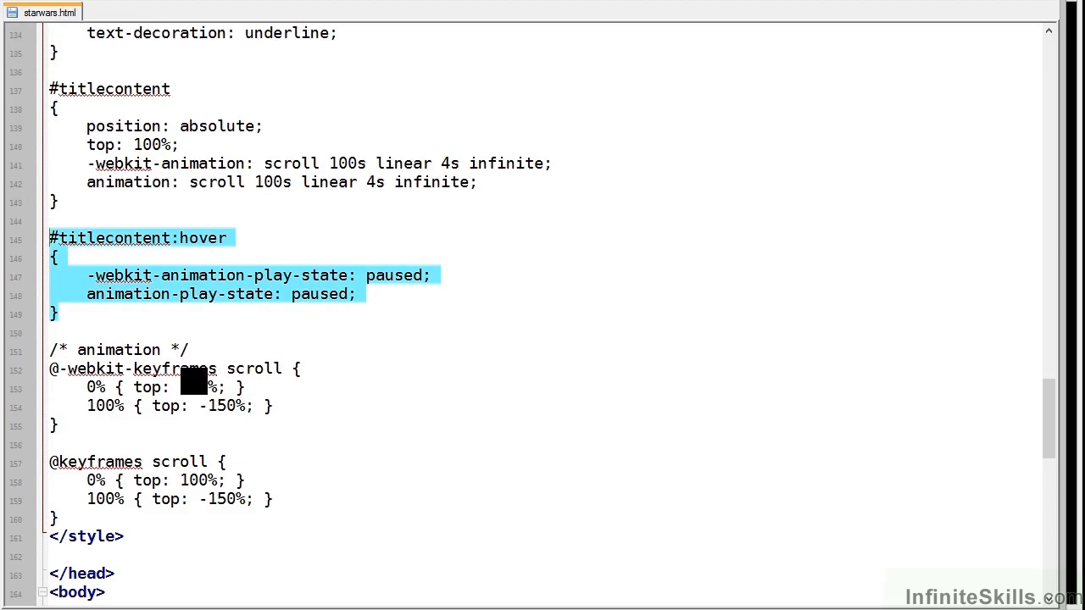